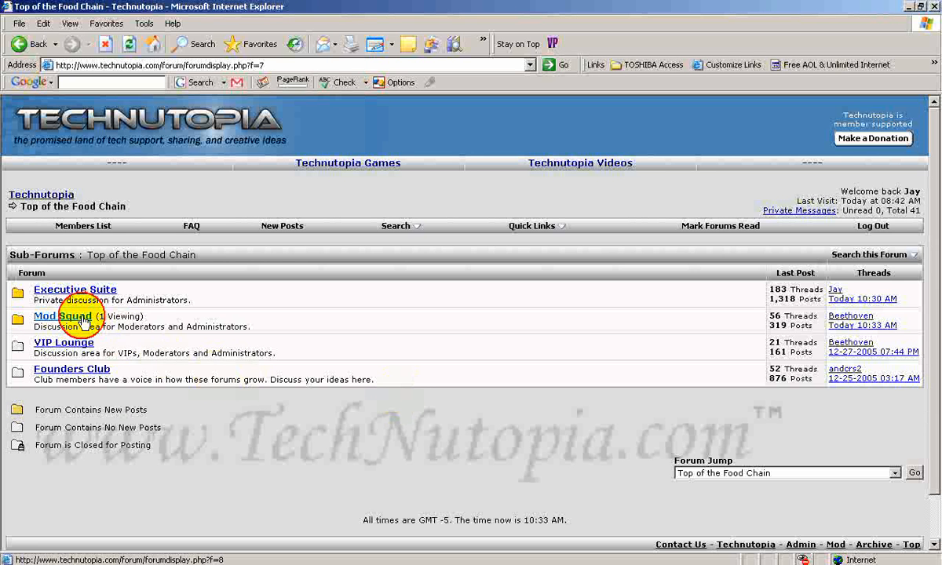
# - Open the Mod Squad sub-forum to show its thread list
pyautogui.click(61, 315)
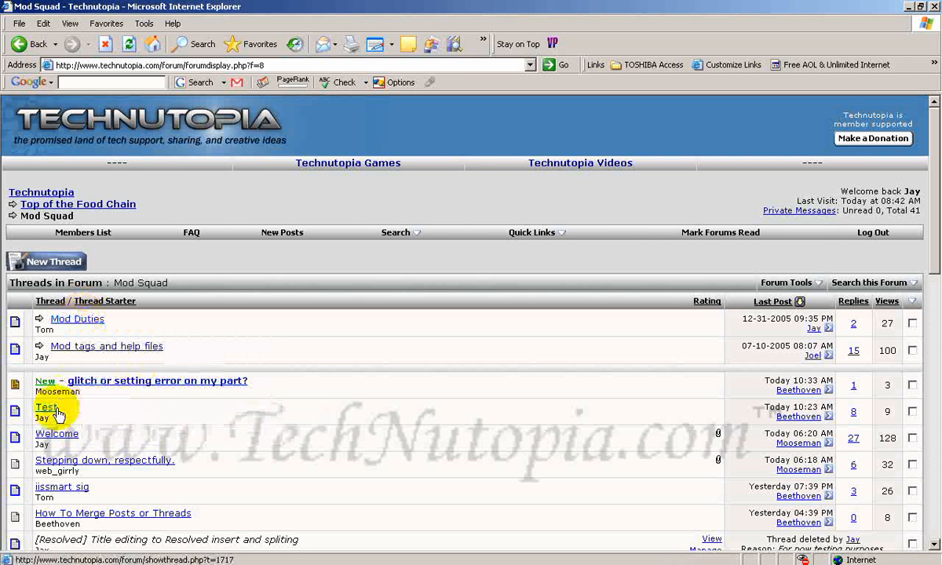
# - Open the 'Test' thread and scroll down through its posts
pyautogui.click(46, 406)
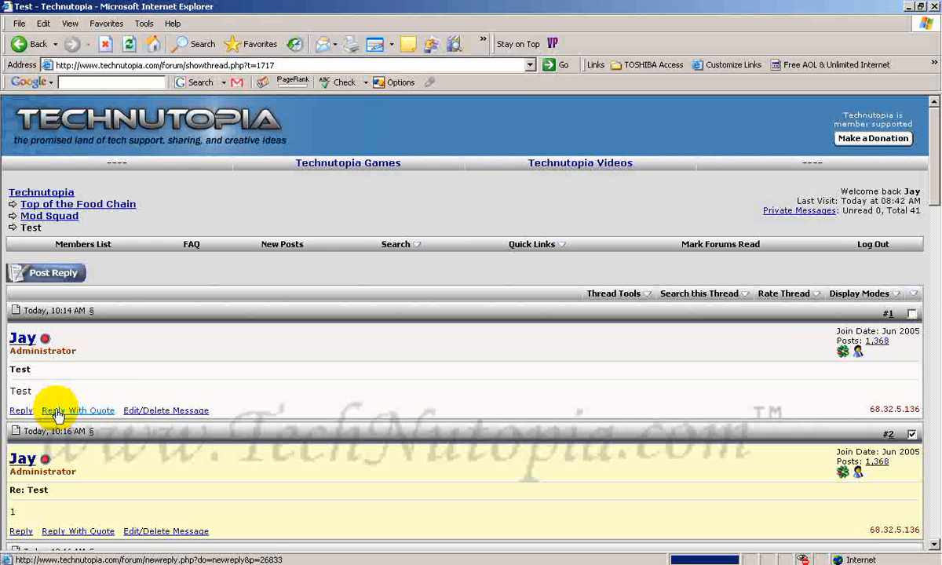
pyautogui.moveTo(903, 269)
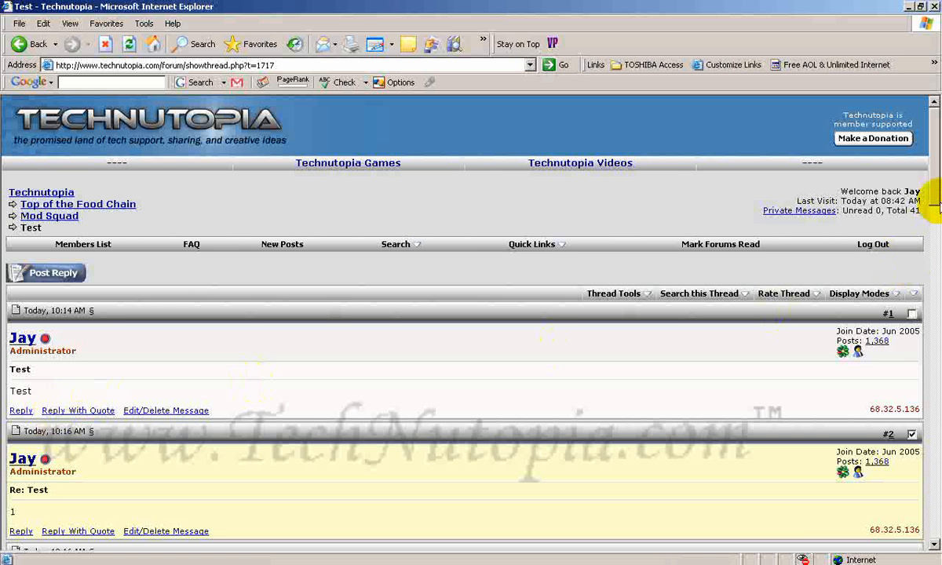
pyautogui.scroll(-3)
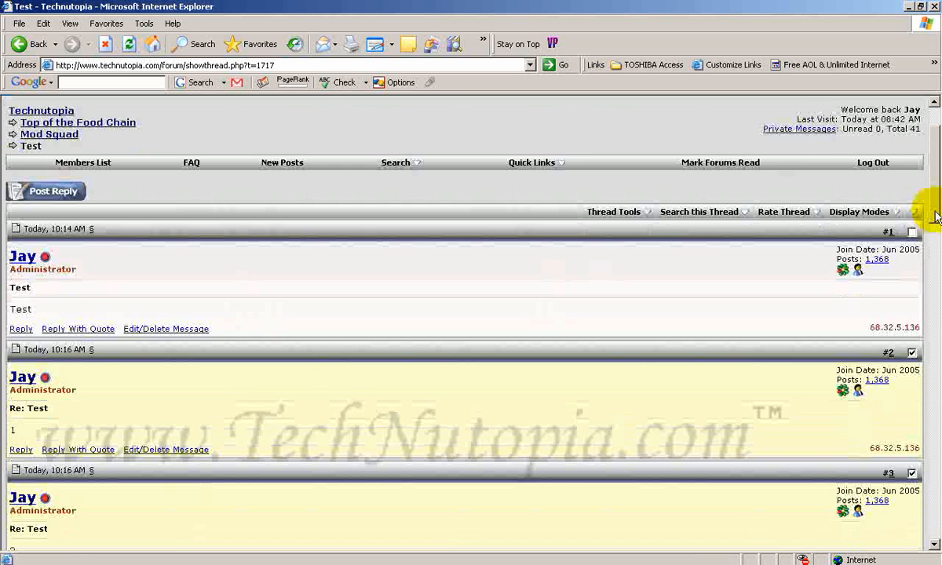
pyautogui.scroll(-3)
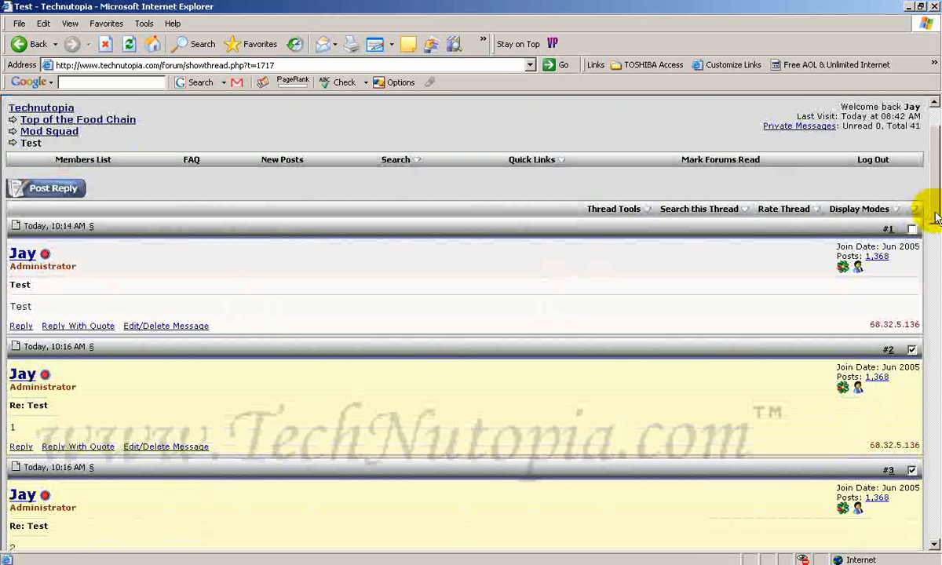
pyautogui.scroll(-3)
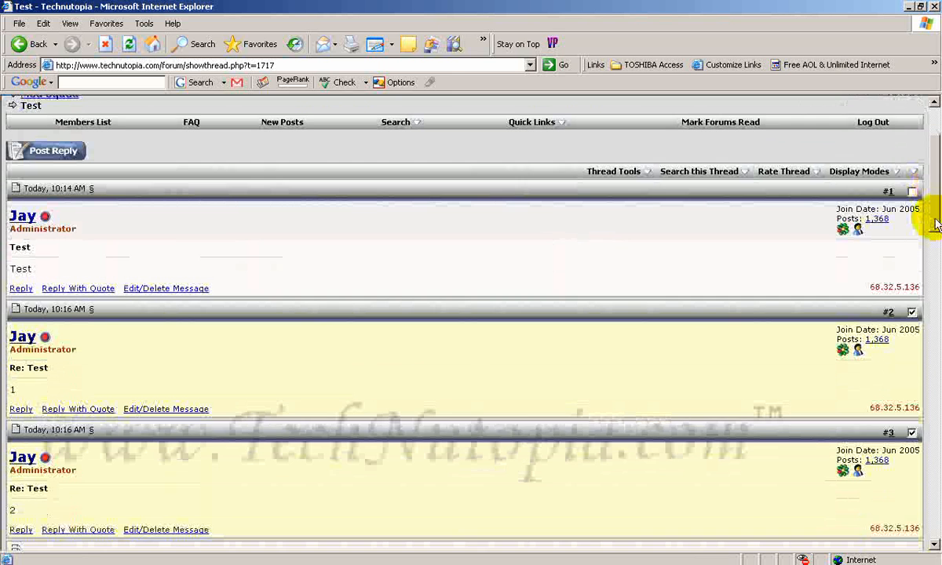
pyautogui.scroll(-3)
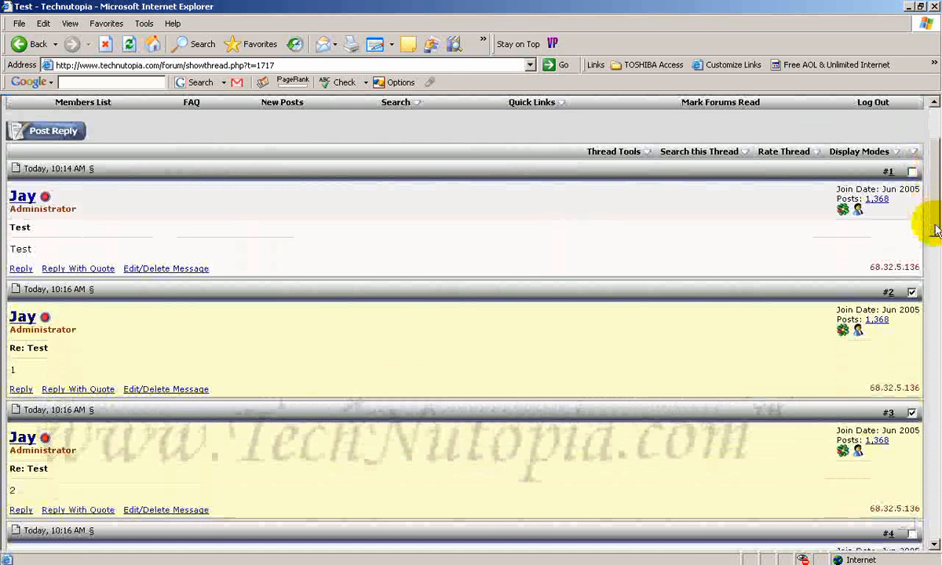
pyautogui.scroll(-3)
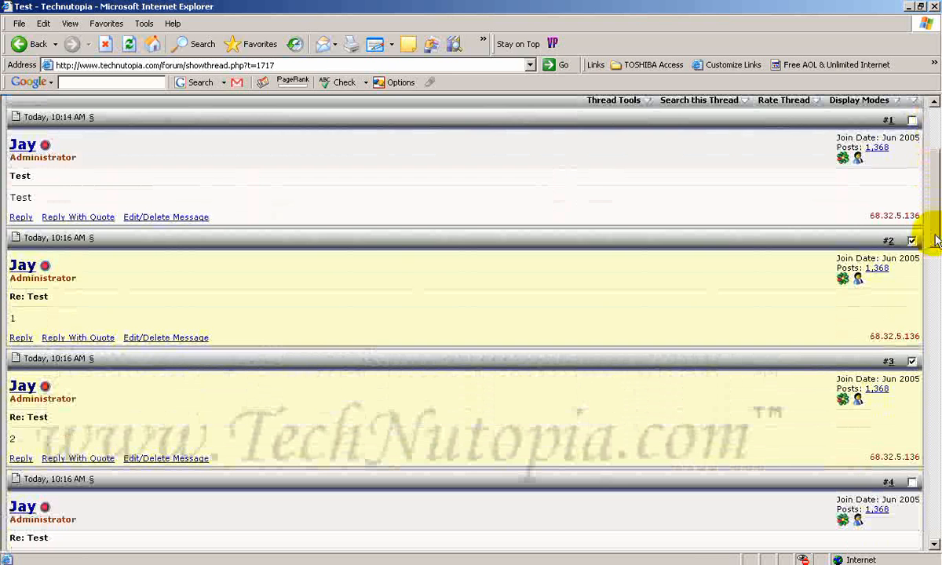
pyautogui.scroll(-3)
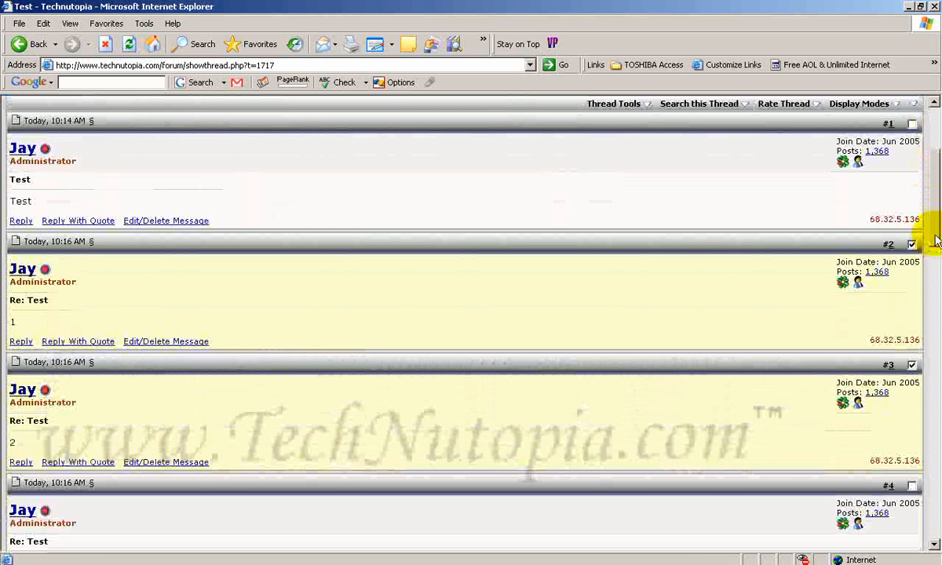
pyautogui.scroll(-3)
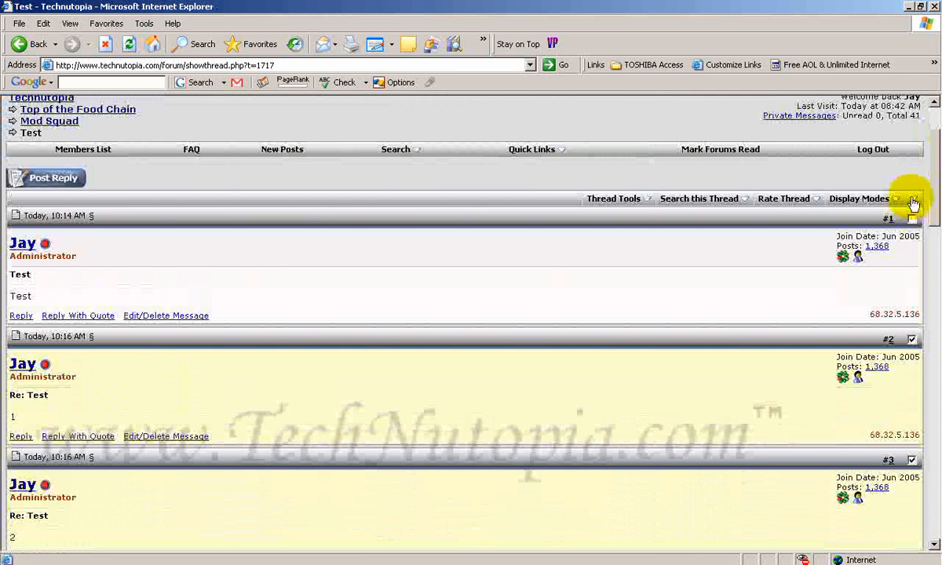
pyautogui.click(859, 198)
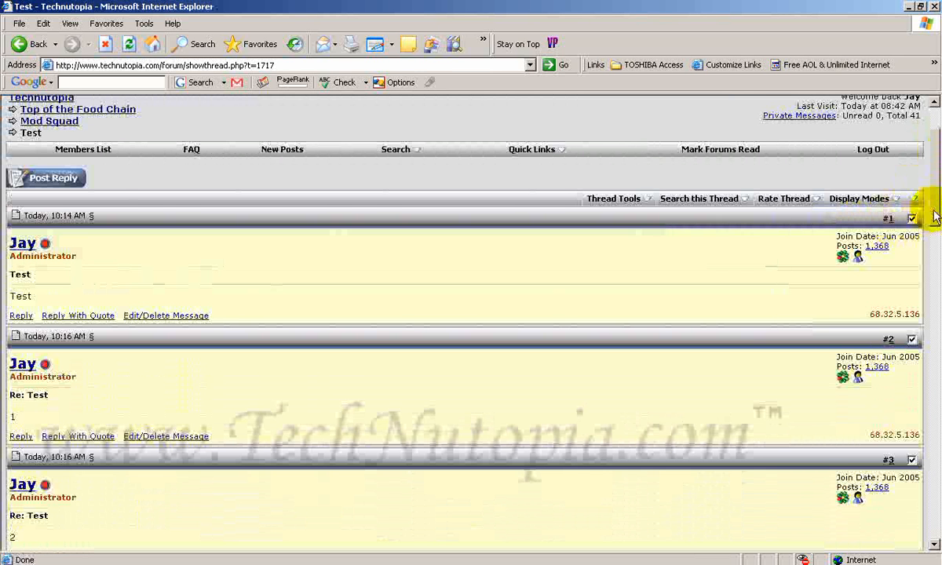
pyautogui.scroll(-3)
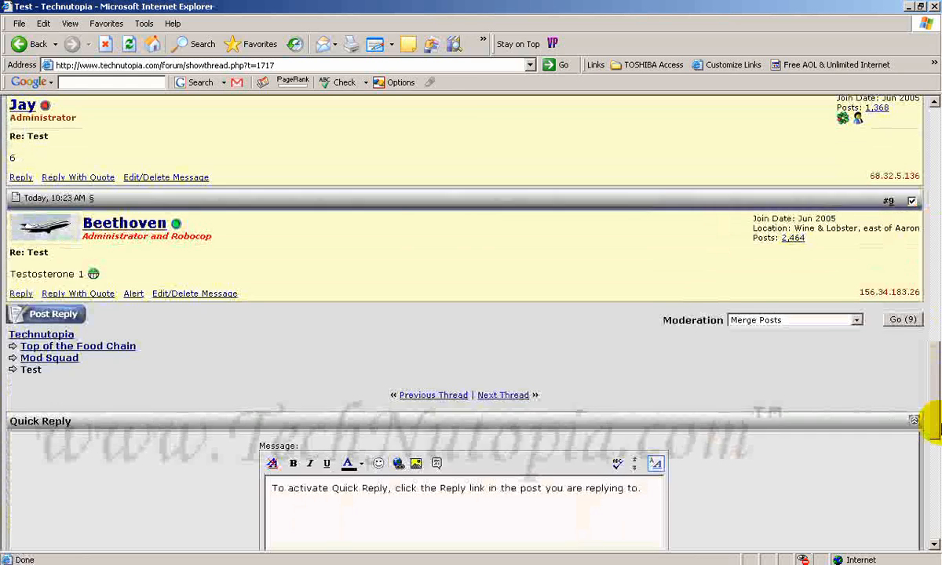
pyautogui.scroll(3)
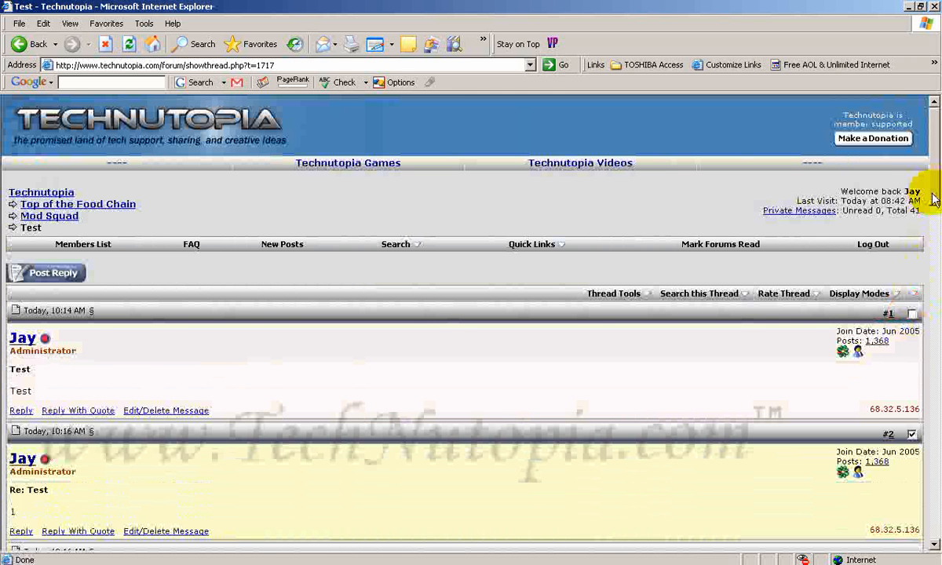
# - Untick post #3 so it is excluded from moderation
pyautogui.scroll(-3)
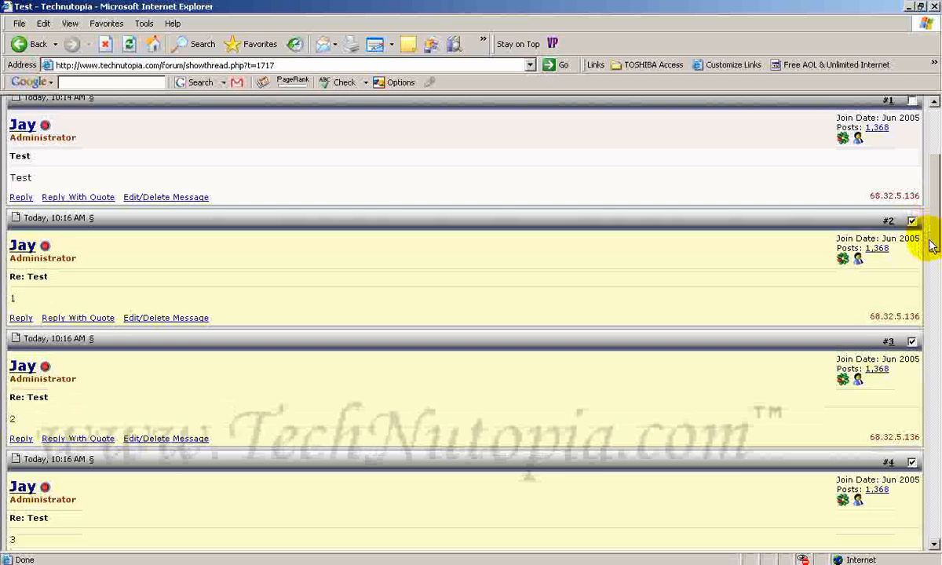
pyautogui.scroll(-3)
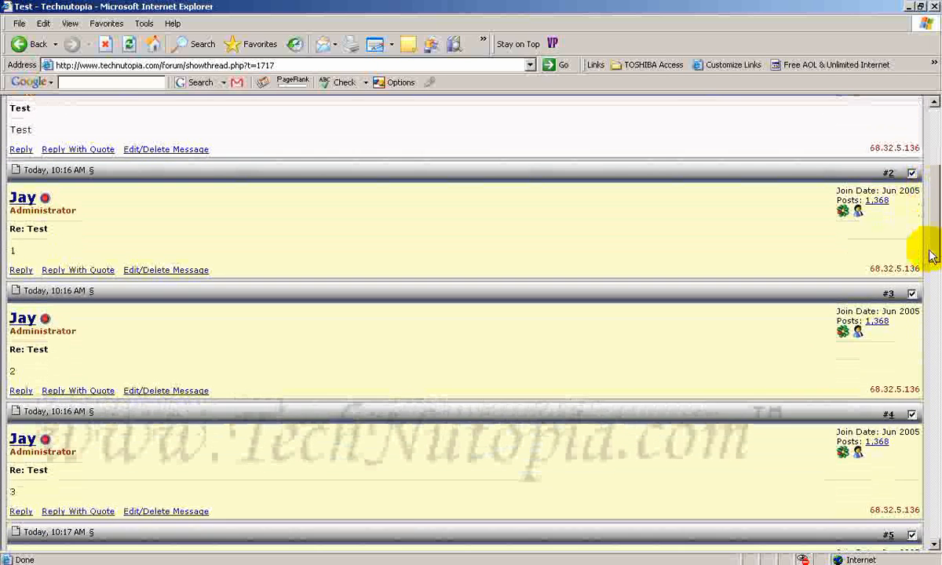
pyautogui.scroll(-3)
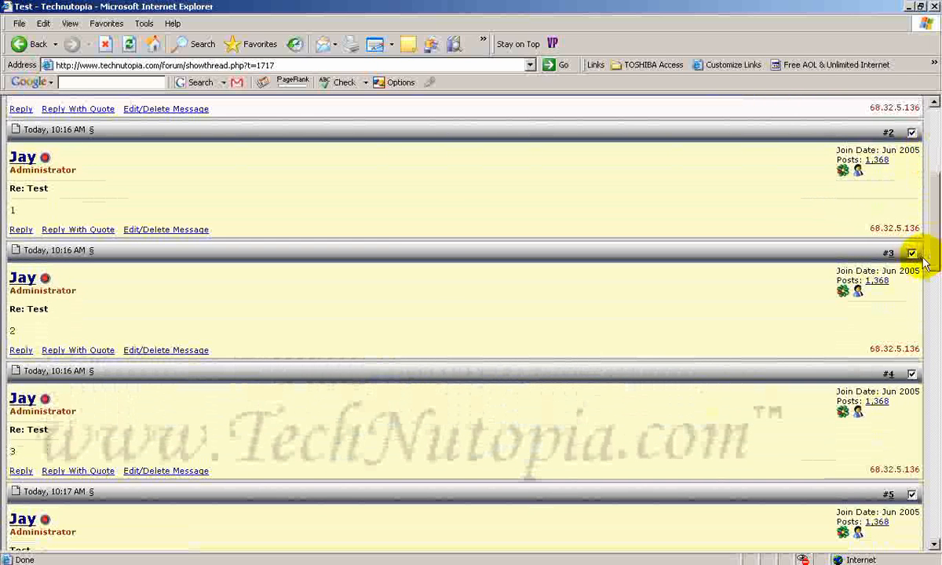
pyautogui.click(912, 253)
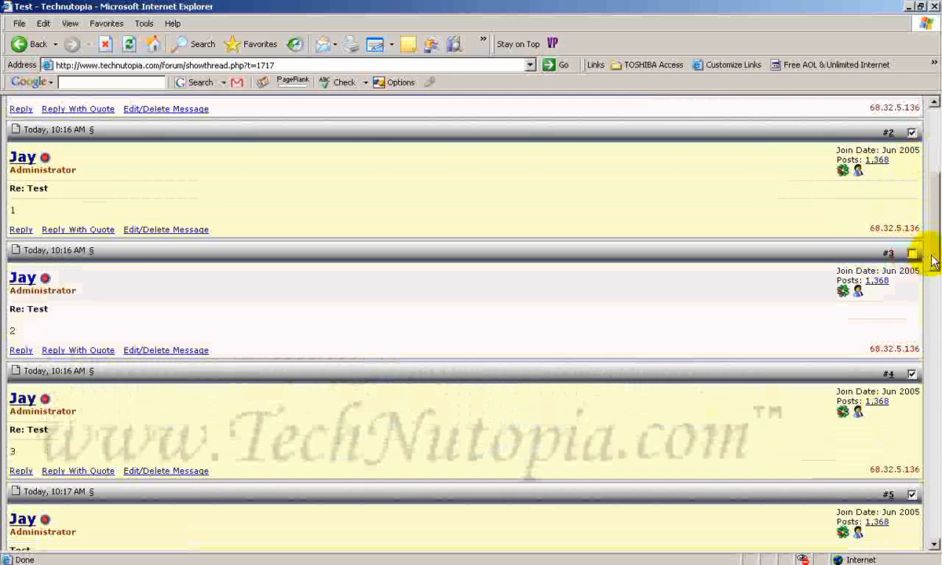
# - Choose Delete Posts as the moderation action for the four marked posts
pyautogui.scroll(-3)
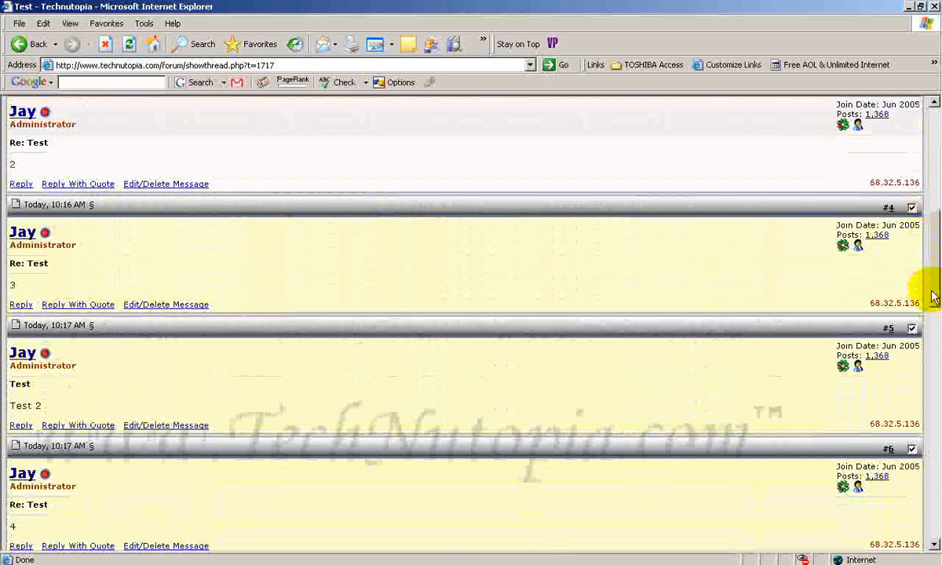
pyautogui.scroll(-3)
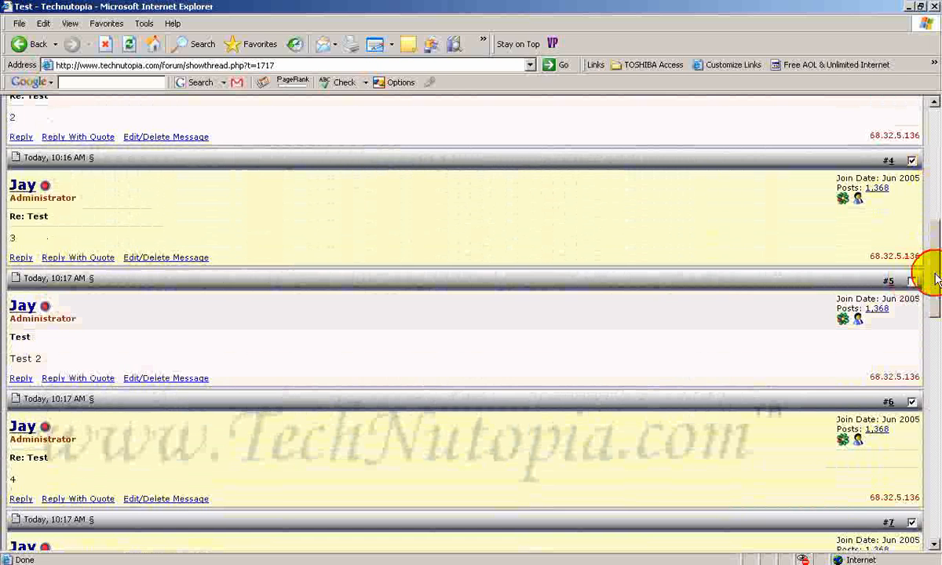
pyautogui.scroll(-3)
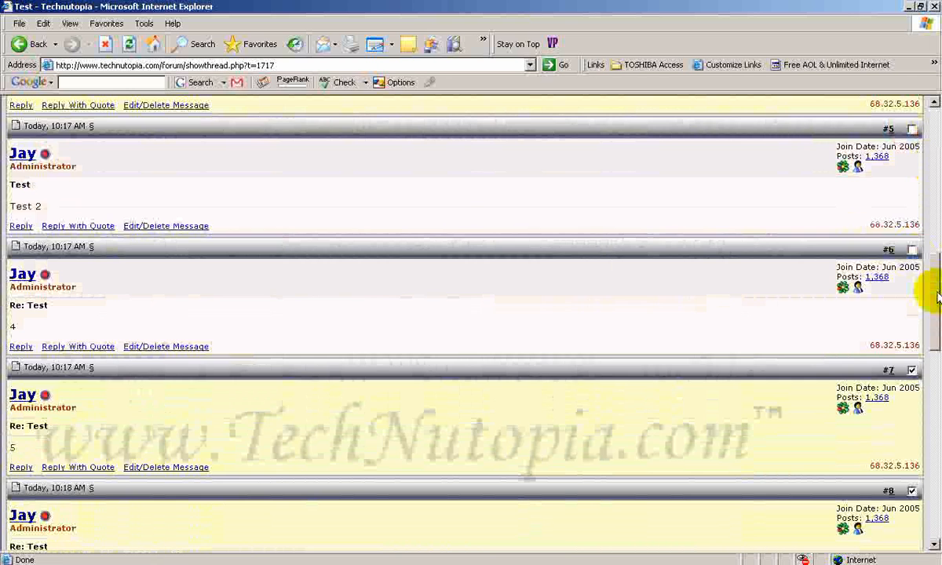
pyautogui.scroll(-3)
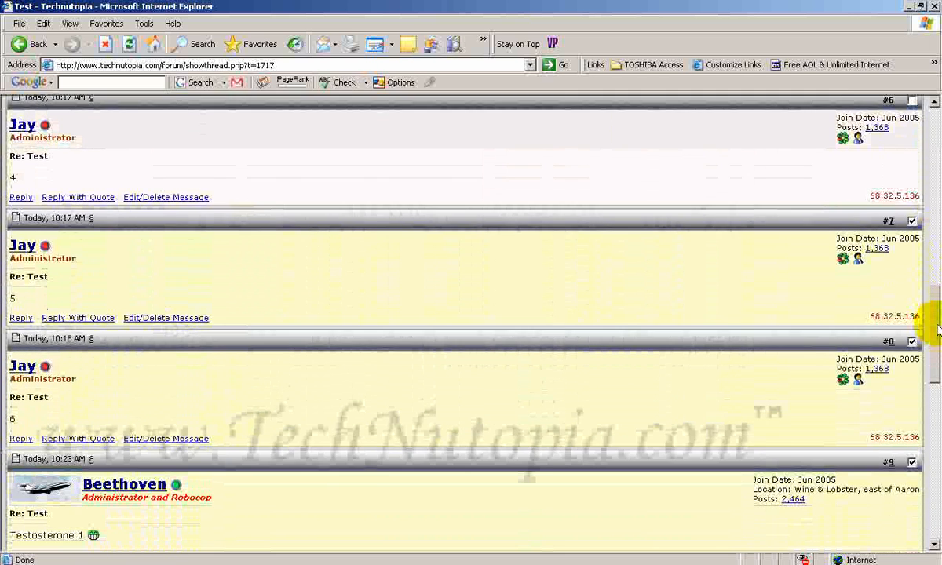
pyautogui.scroll(-3)
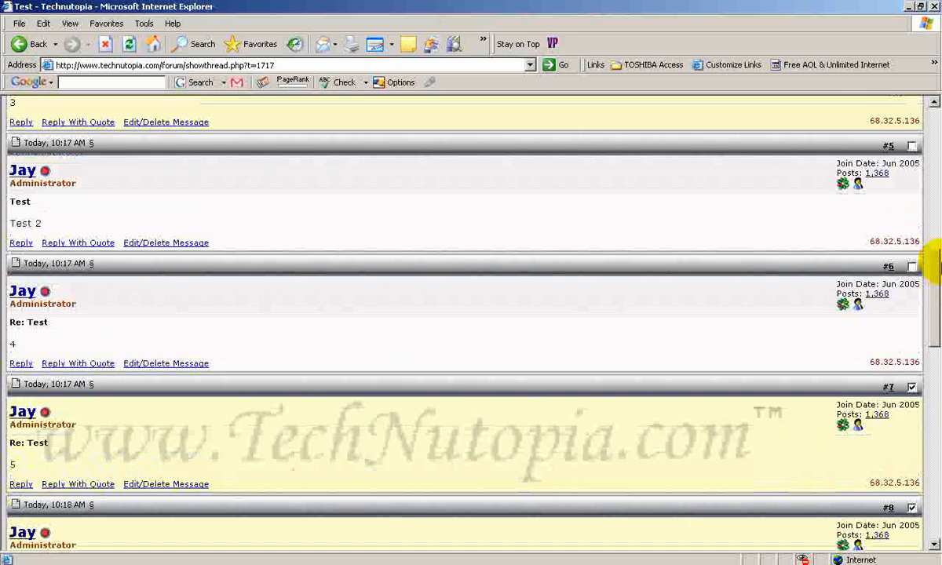
pyautogui.scroll(-3)
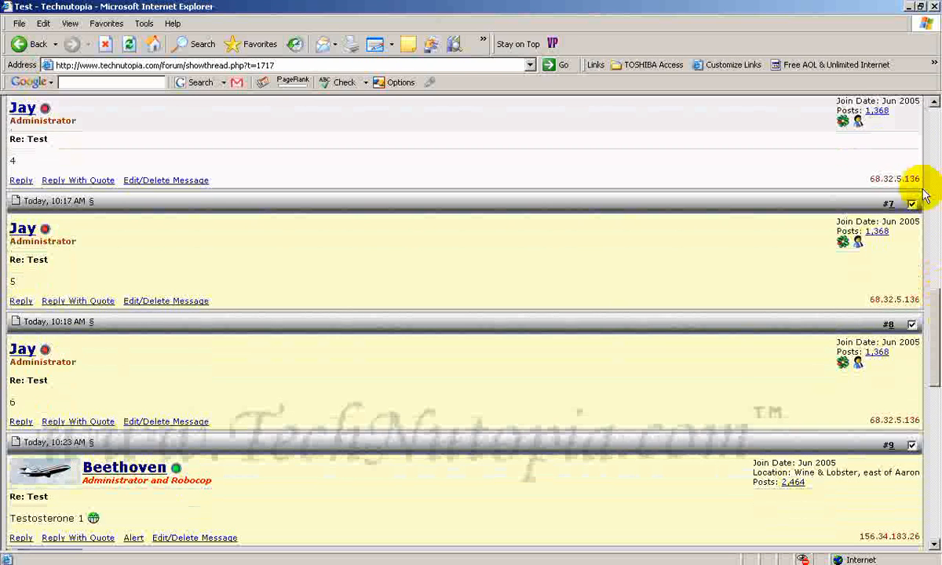
pyautogui.moveTo(932, 310)
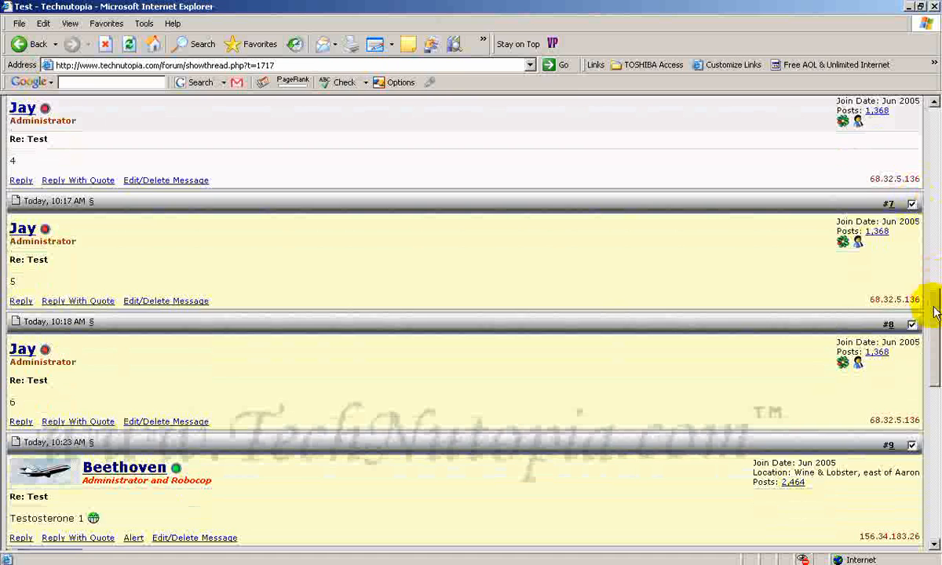
pyautogui.scroll(-3)
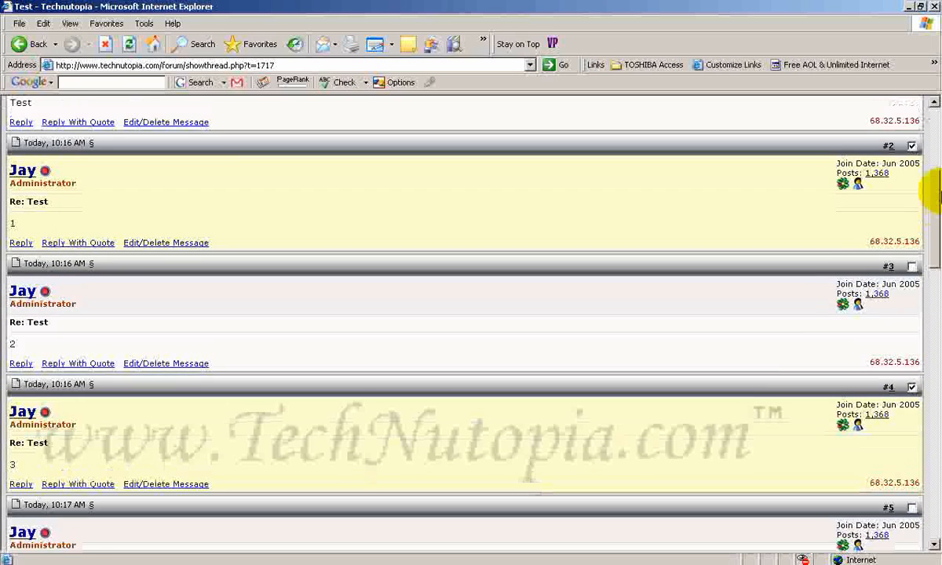
pyautogui.scroll(-3)
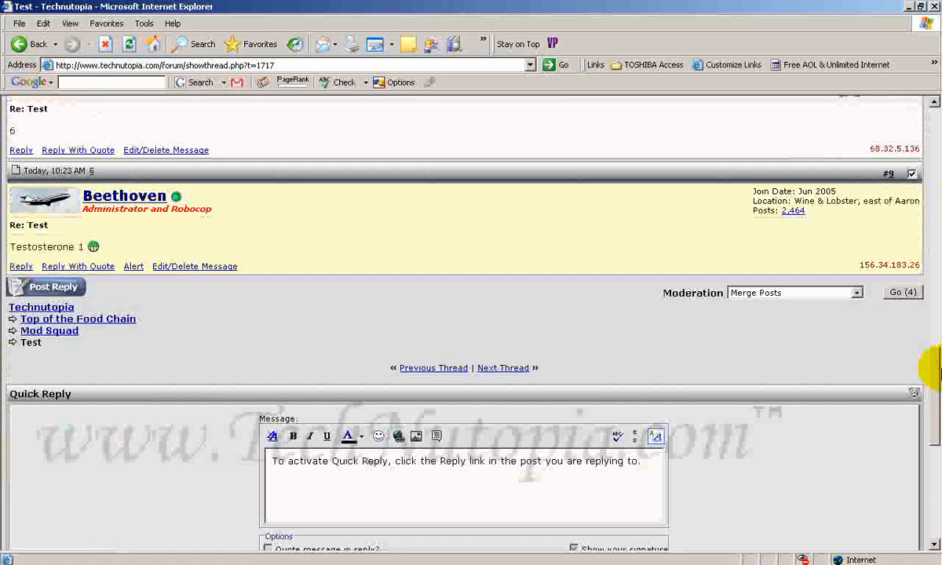
pyautogui.moveTo(870, 270)
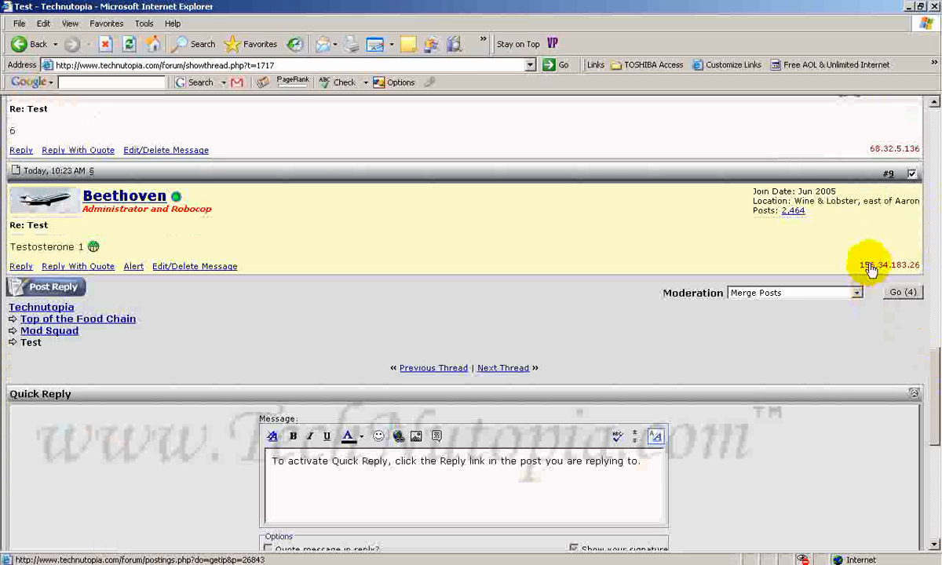
pyautogui.moveTo(918, 353)
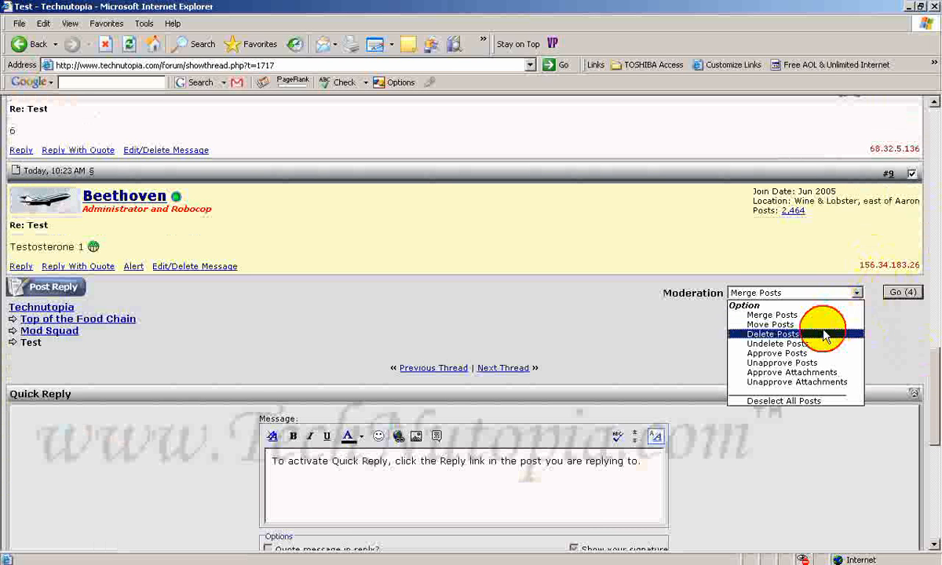
pyautogui.click(902, 292)
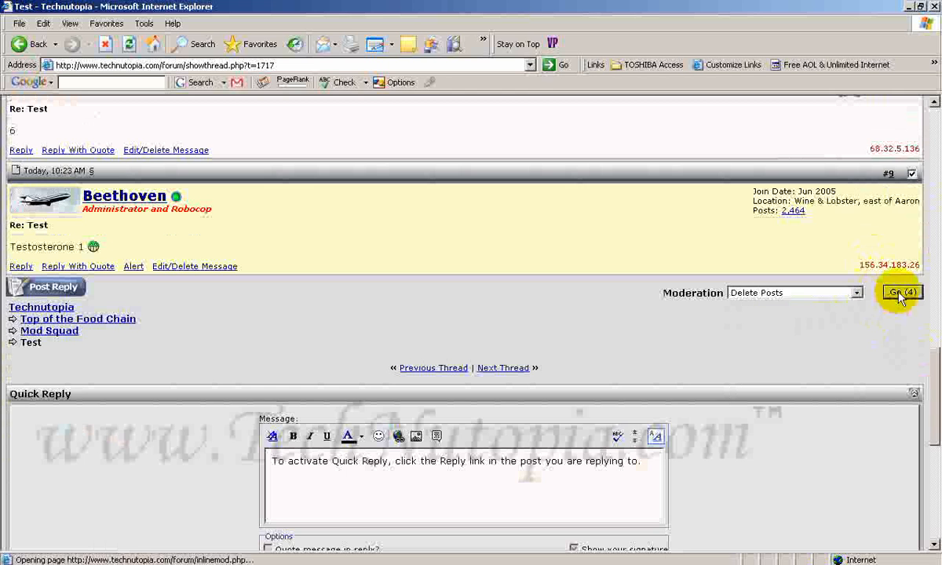
# - Soft-delete the four marked posts using the Delete Posts confirmation page
pyautogui.click(901, 293)
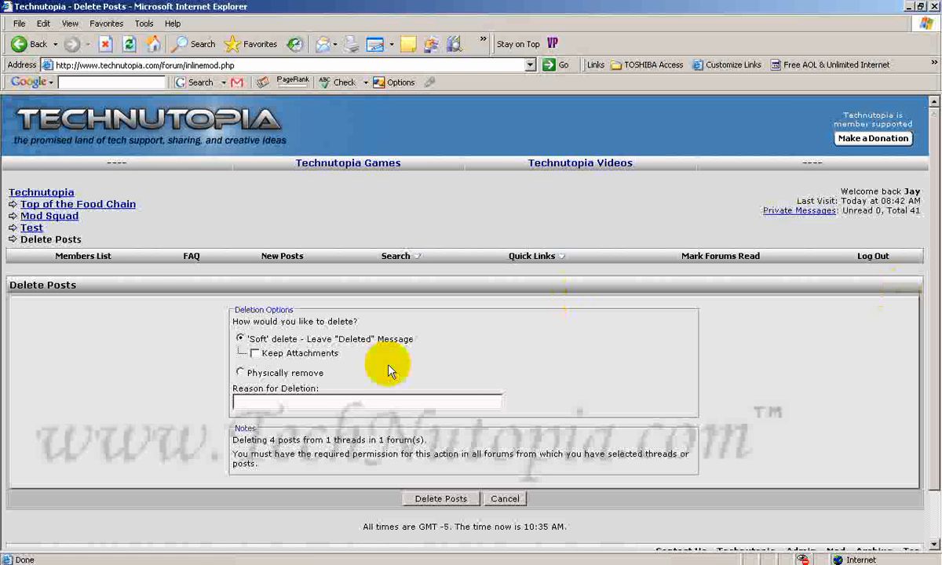
pyautogui.moveTo(284, 385)
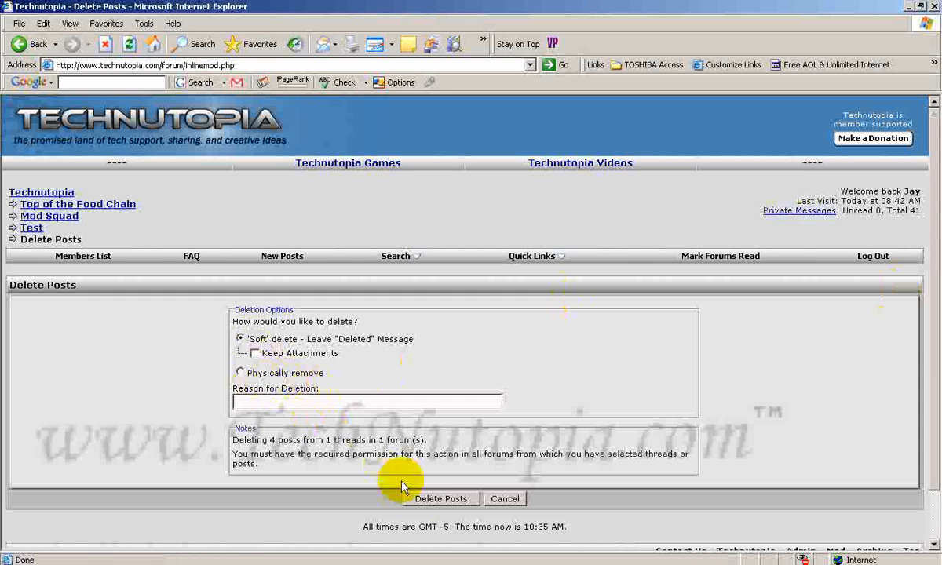
pyautogui.click(441, 498)
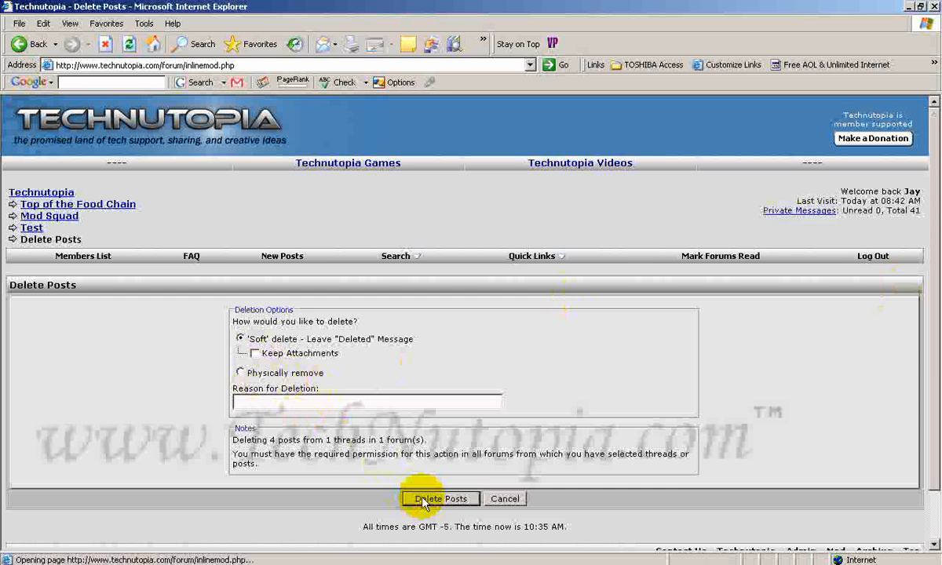
pyautogui.click(440, 498)
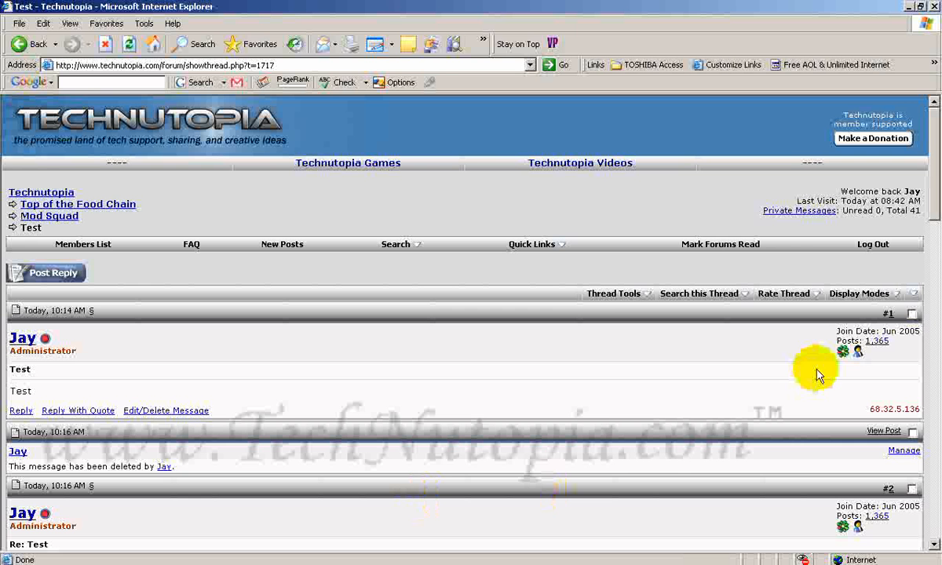
pyautogui.scroll(-3)
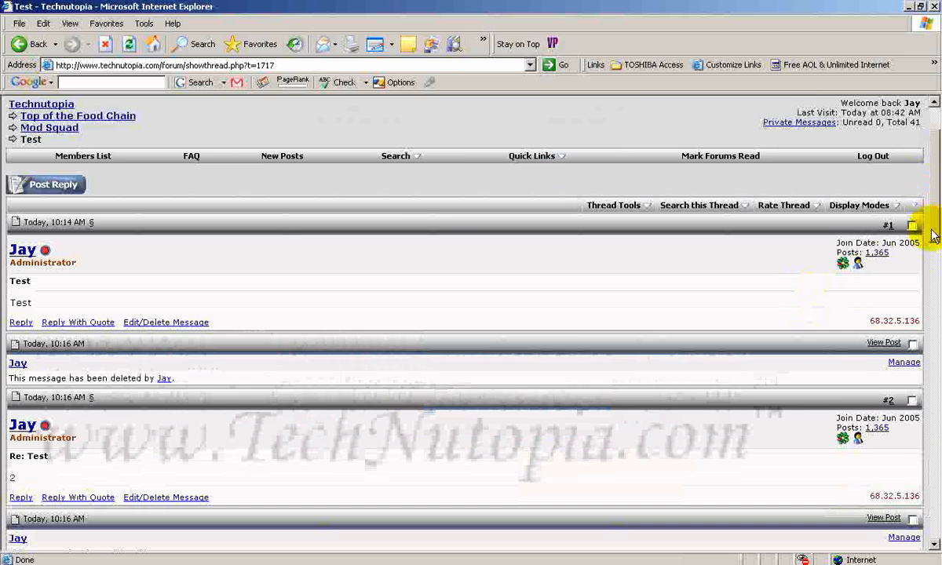
pyautogui.scroll(-3)
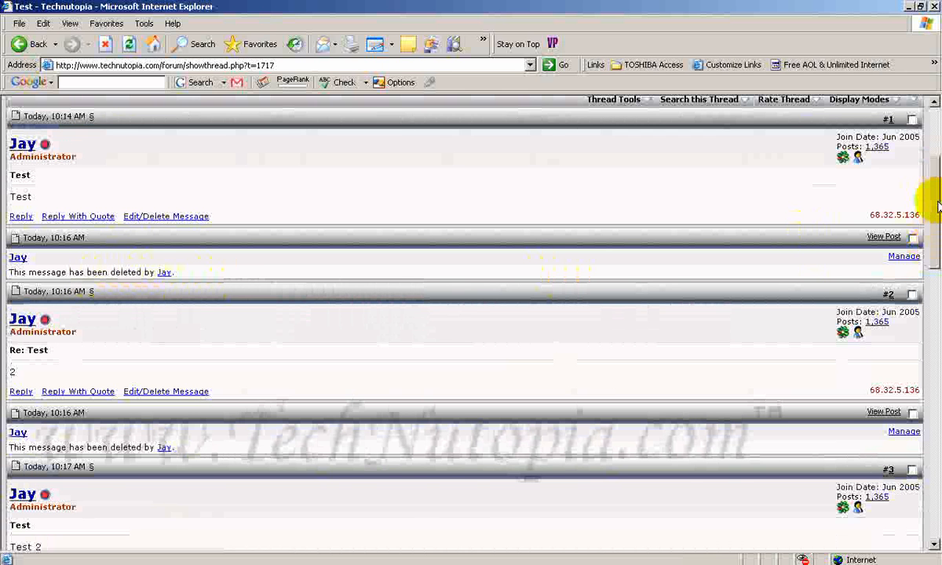
pyautogui.scroll(-3)
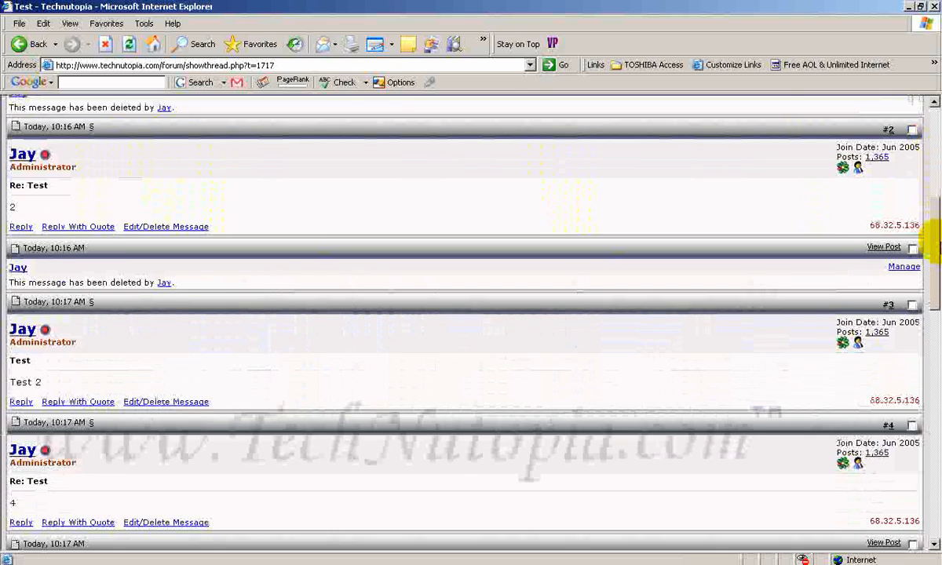
pyautogui.scroll(-3)
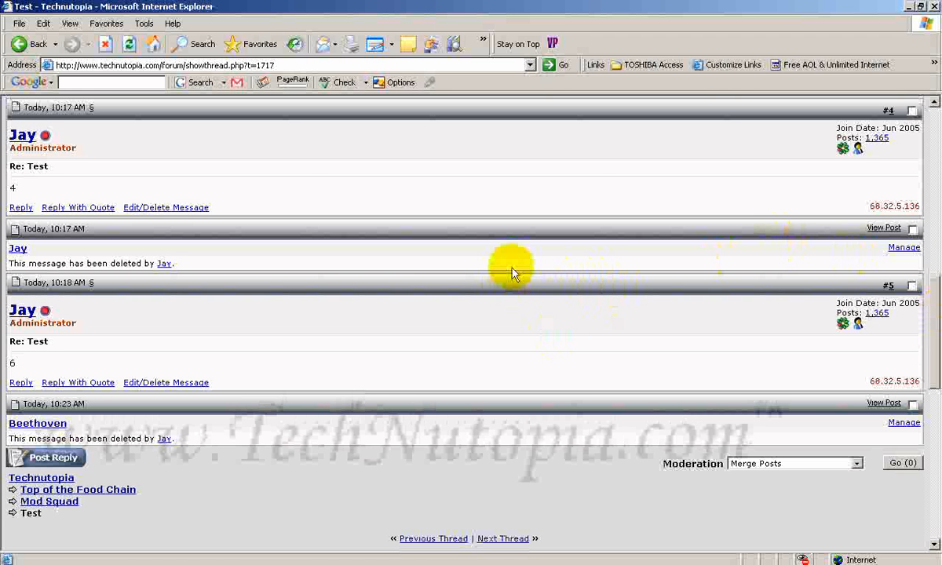
pyautogui.moveTo(339, 280)
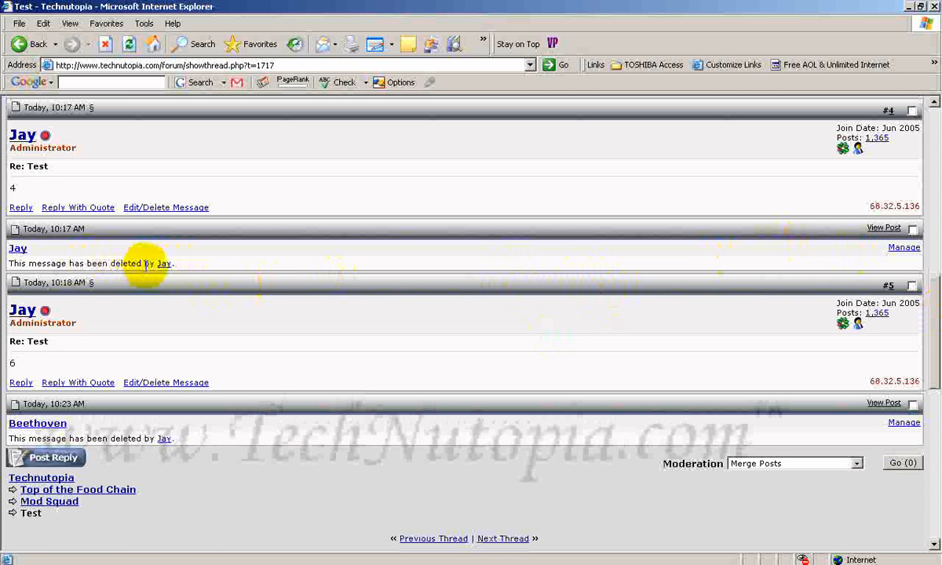
pyautogui.moveTo(212, 299)
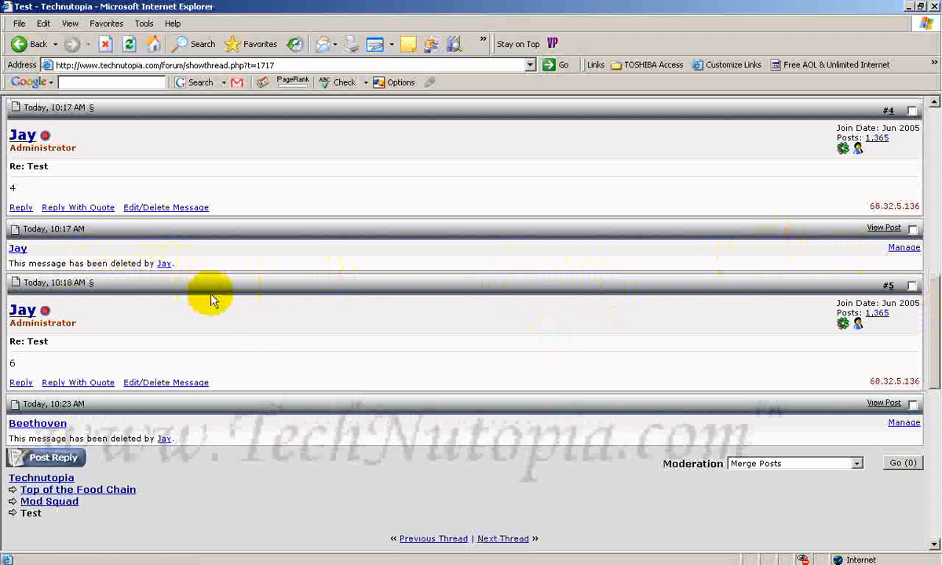
pyautogui.moveTo(504, 321)
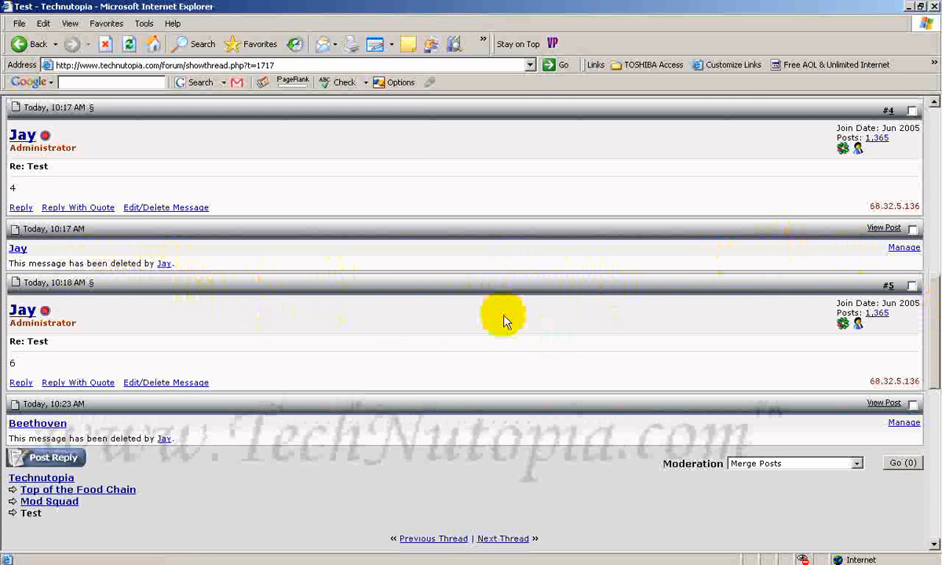
pyautogui.moveTo(867, 338)
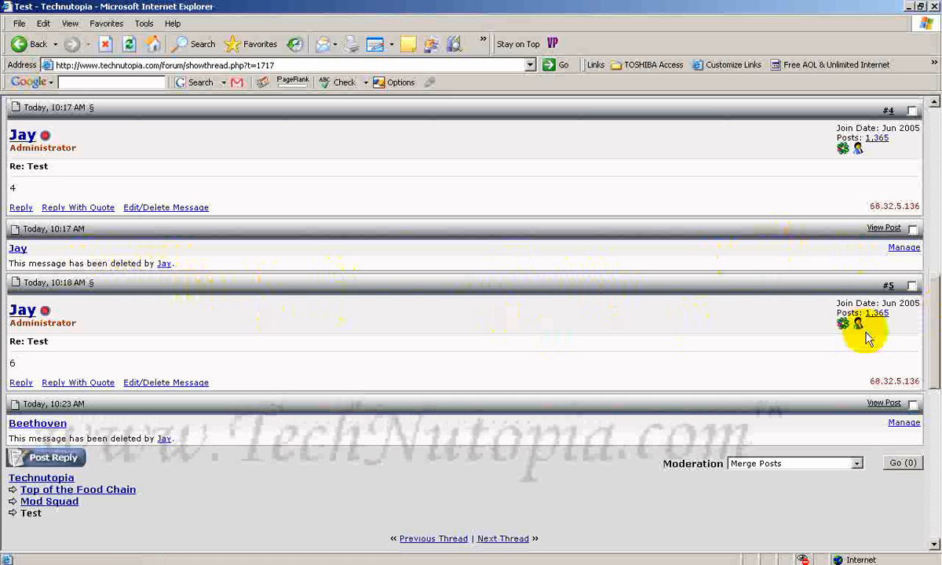
pyautogui.moveTo(934, 333)
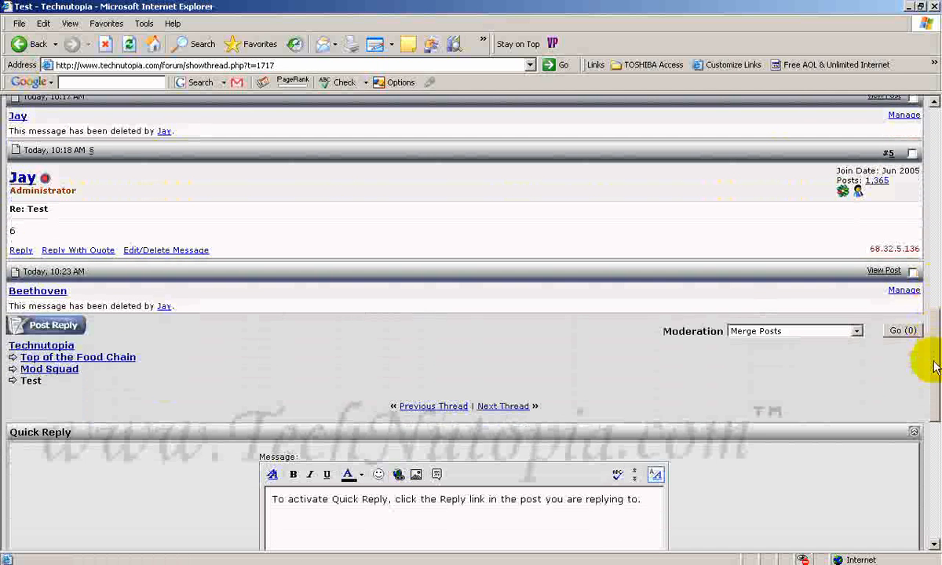
pyautogui.moveTo(188, 322)
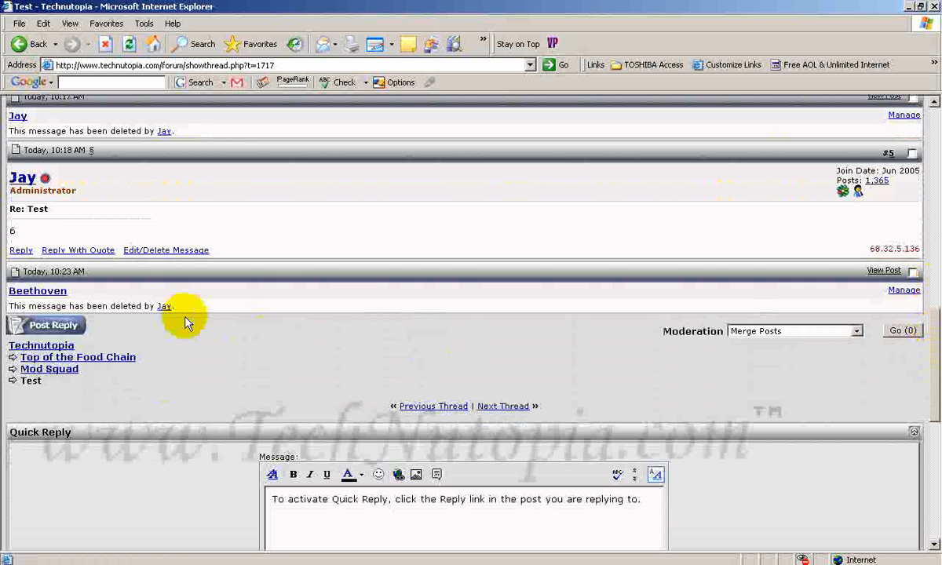
pyautogui.moveTo(840, 296)
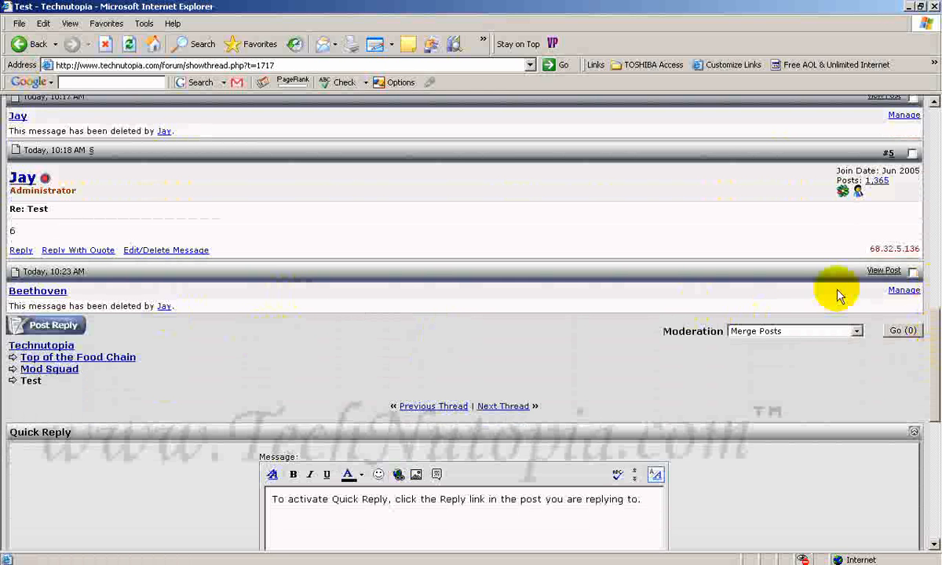
pyautogui.click(904, 289)
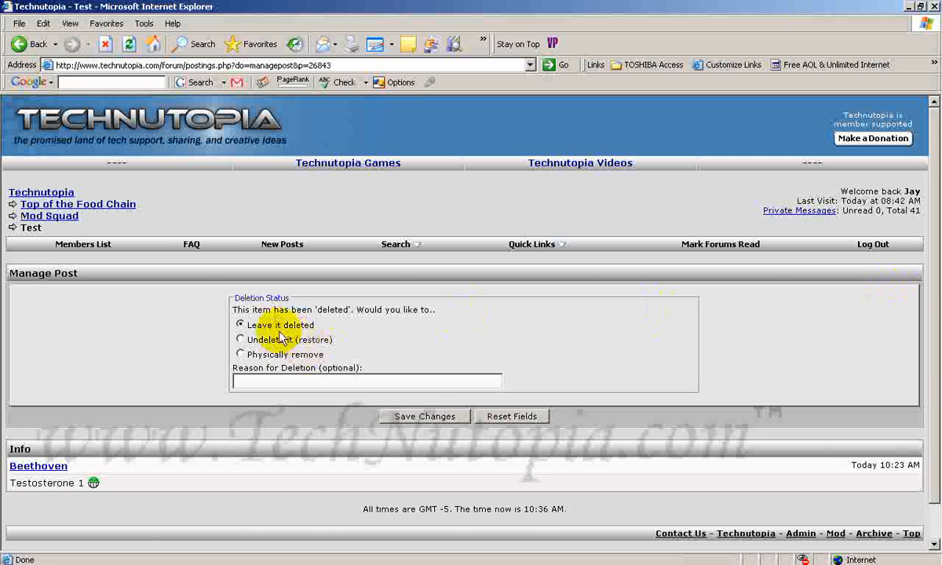
# - Undelete Beethoven's 'Testosterone 1' post and save the change
pyautogui.click(240, 339)
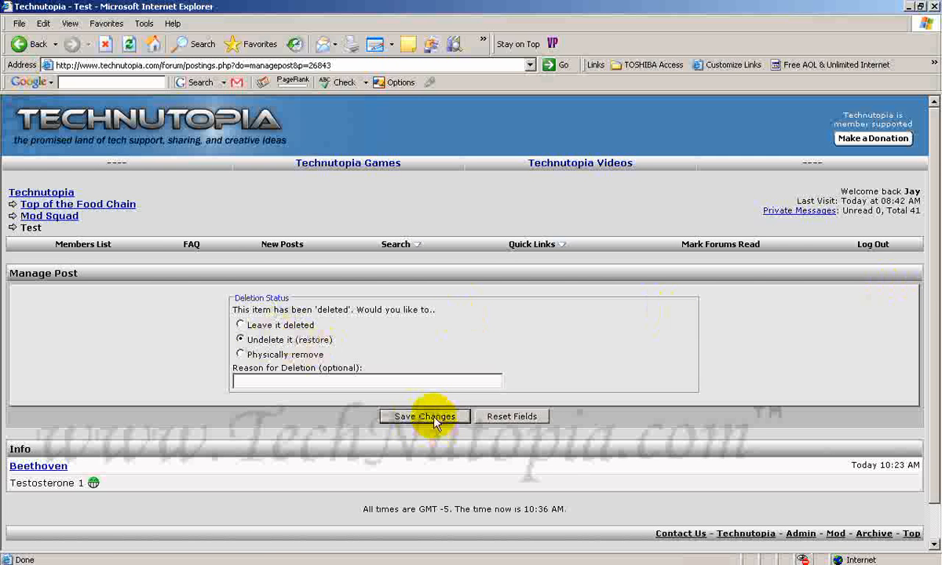
pyautogui.click(424, 416)
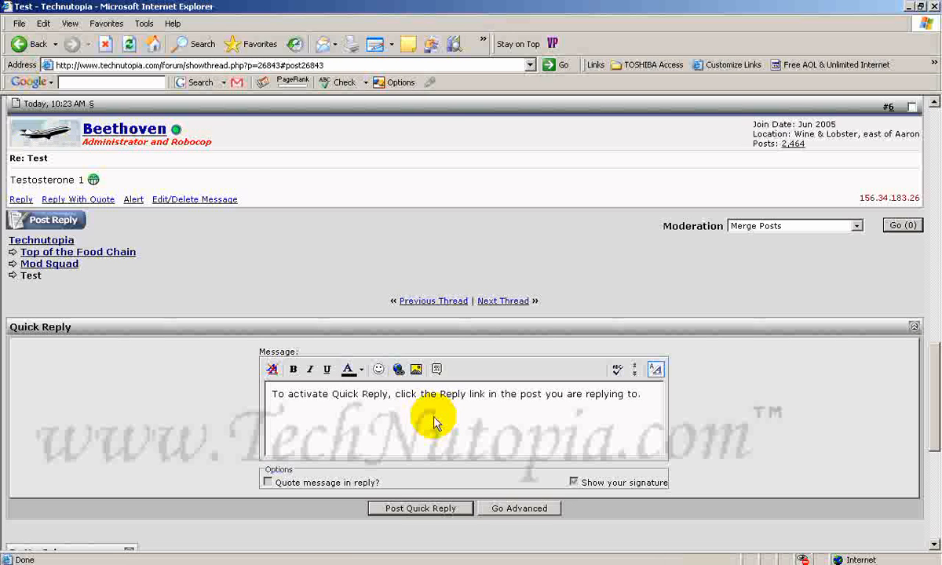
pyautogui.moveTo(922, 286)
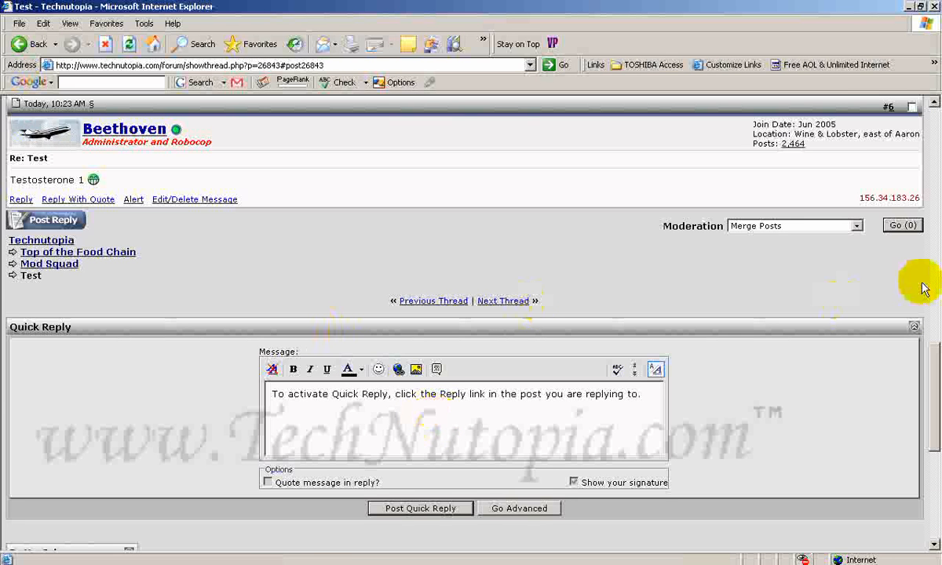